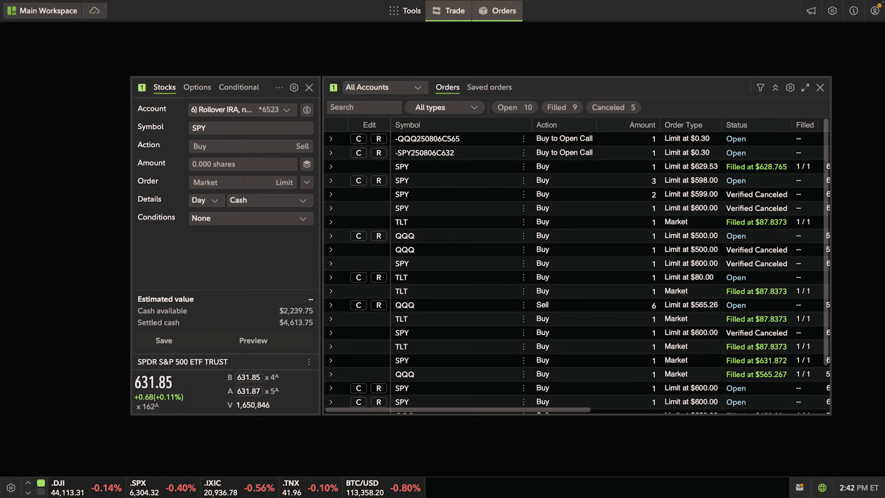
mouse_move(211, 265)
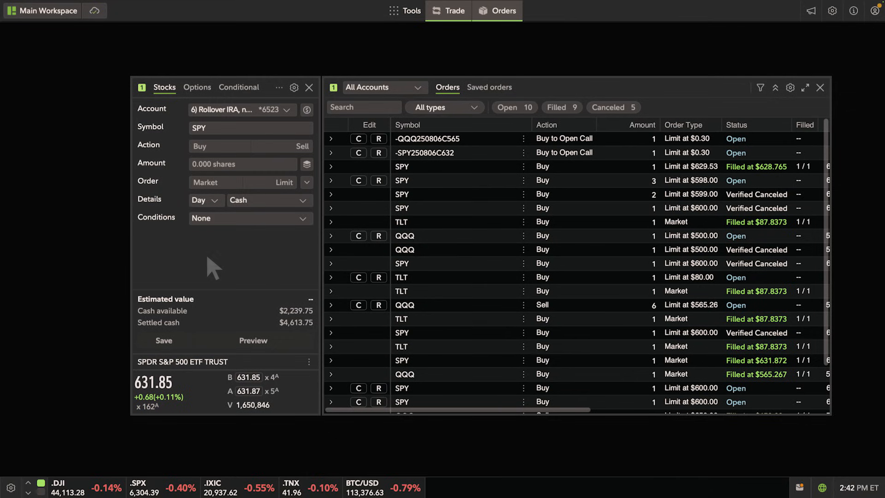
mouse_move(370, 119)
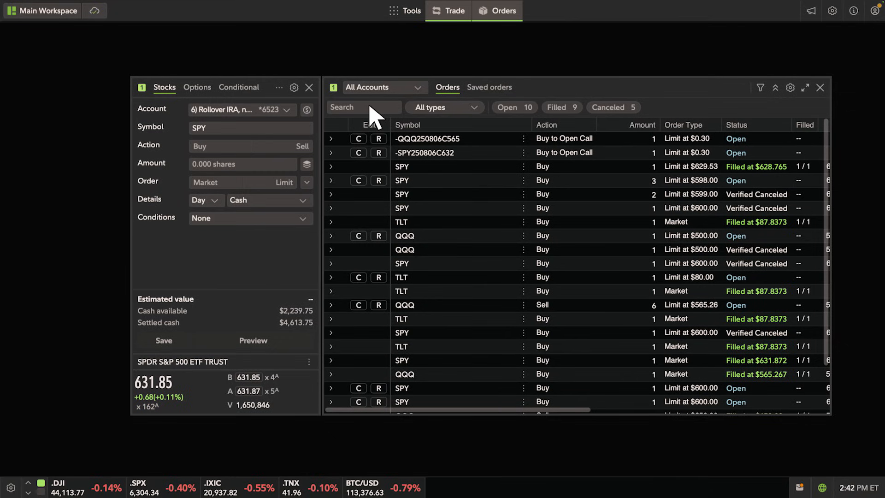
Filter the orders list to SPY via the search box, then clear the filter back to all orders.
click(363, 107)
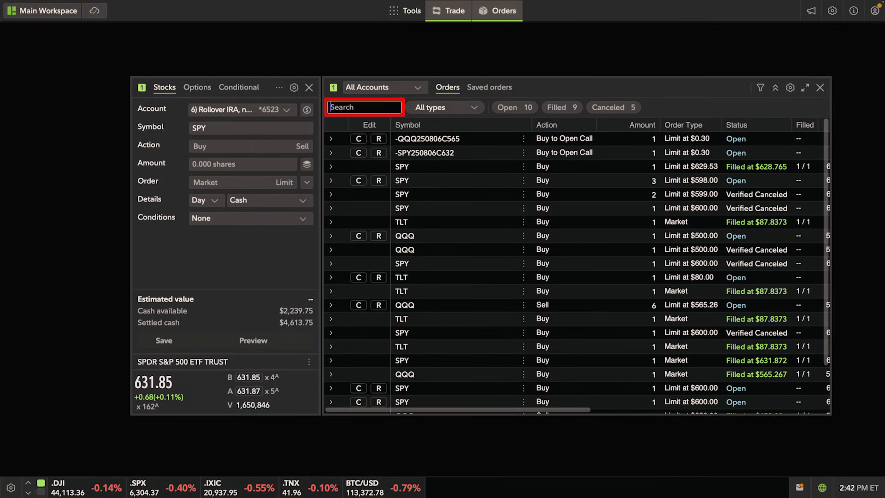
text(SPY)
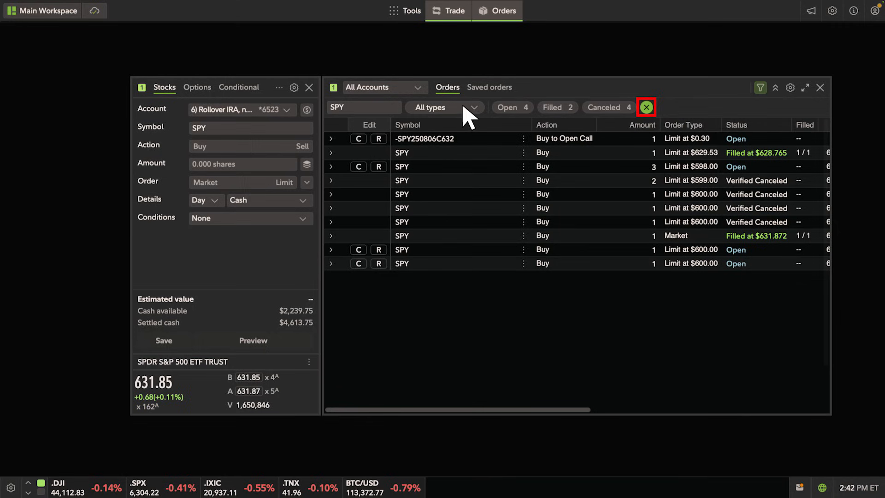
click(645, 107)
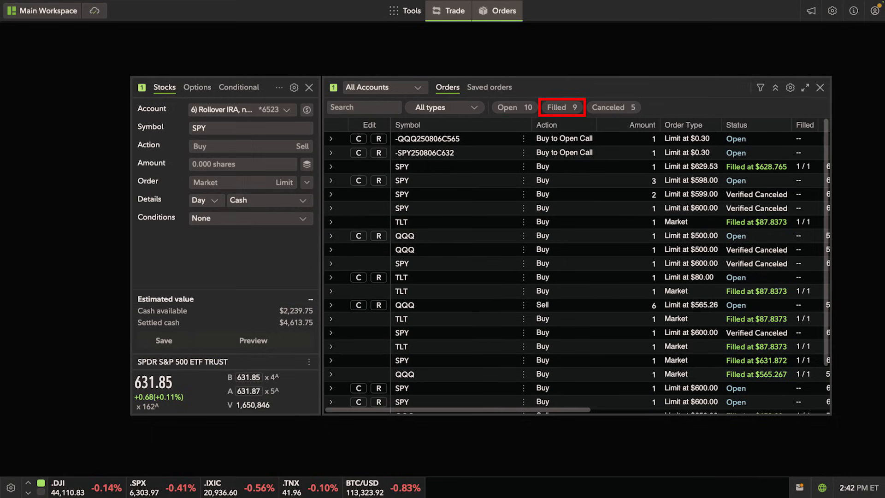
Toggle the Canceled status chip to show only the five canceled orders.
click(614, 107)
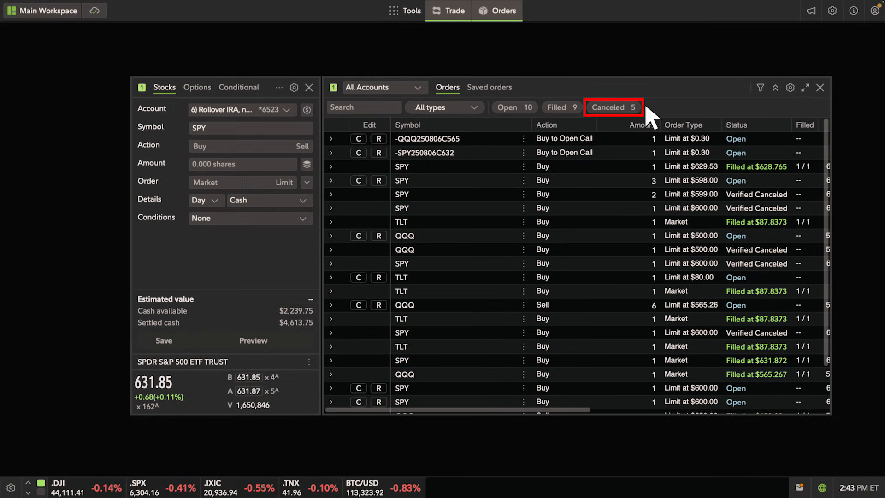
mouse_move(616, 119)
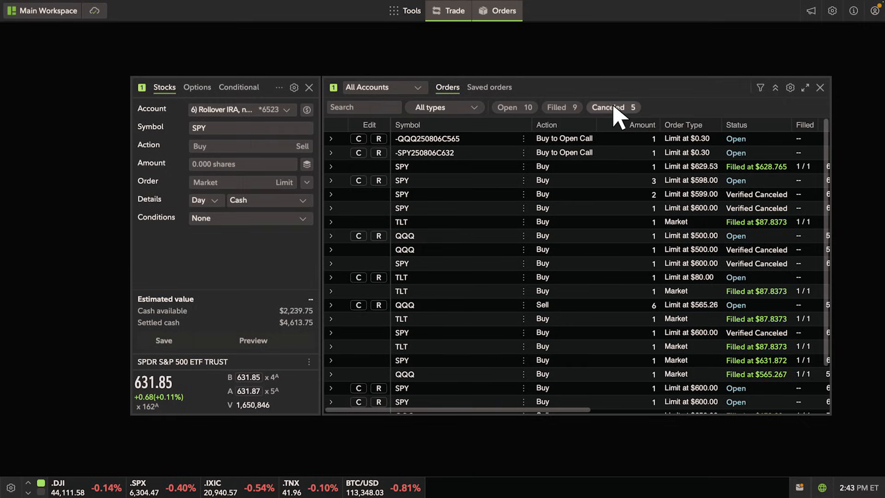
click(612, 106)
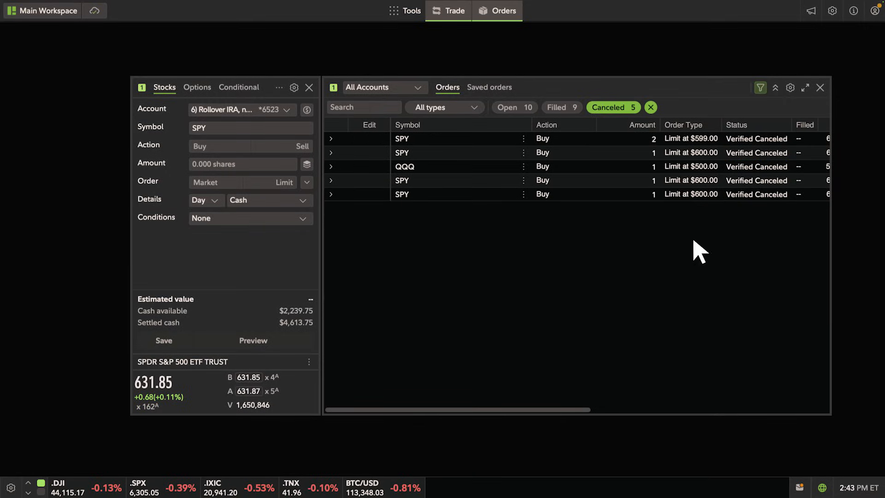
mouse_move(691, 240)
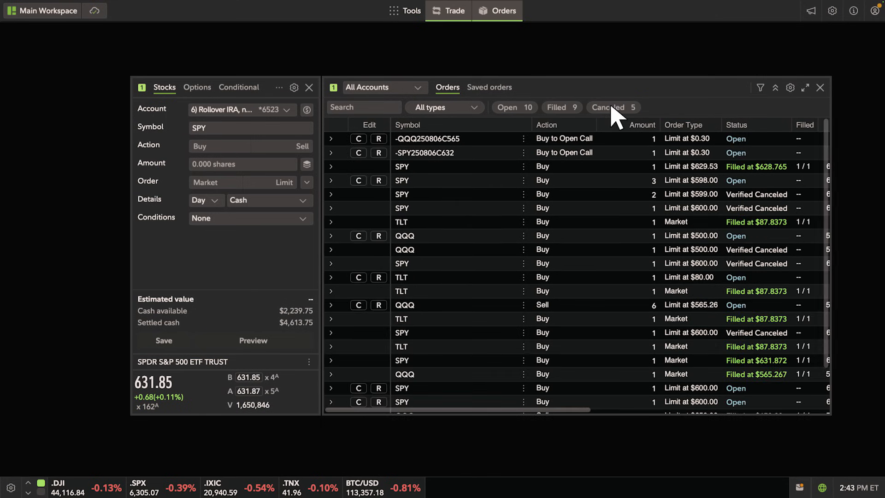
mouse_move(620, 251)
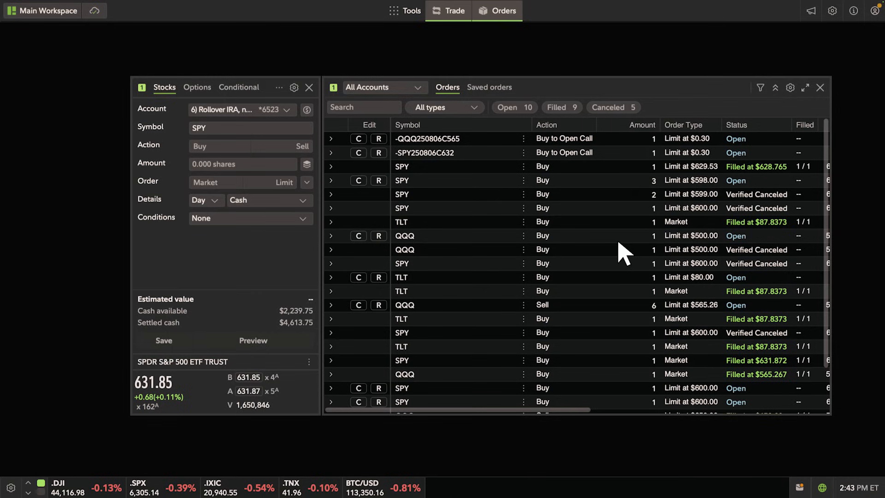
click(444, 107)
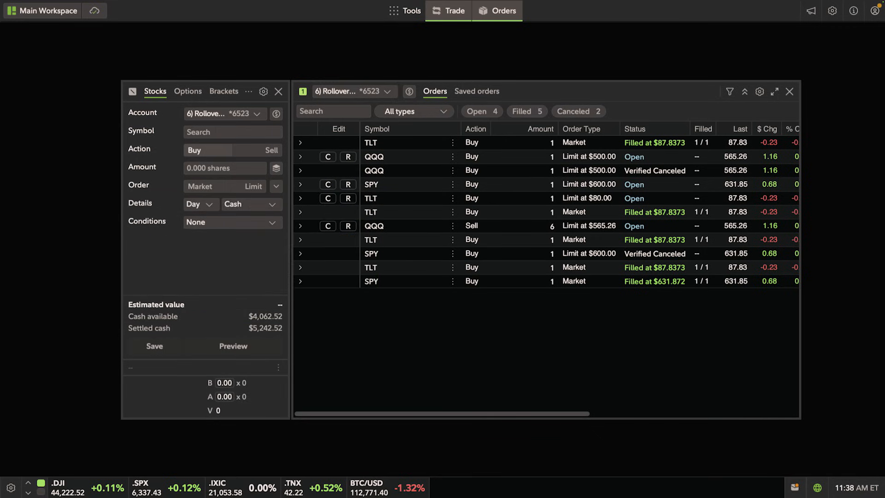
mouse_move(409, 375)
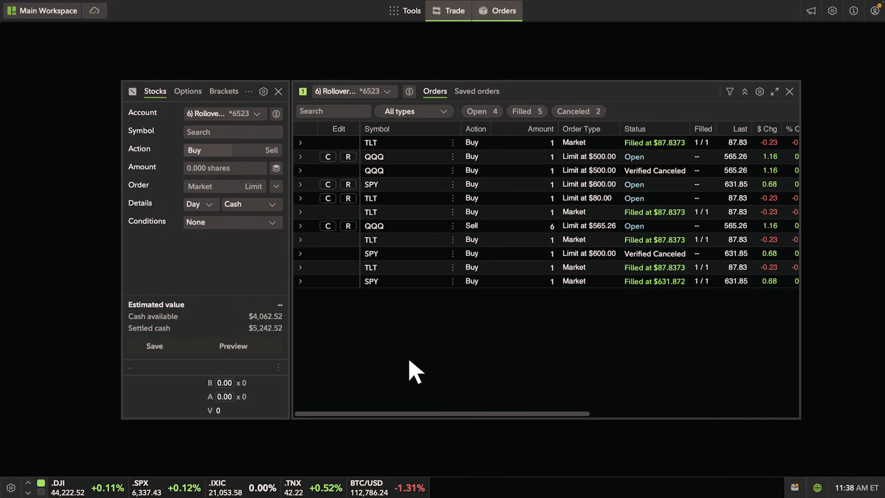
Submit a day order buying 1 share of SPY at a $600.00 limit after previewing it.
click(232, 132)
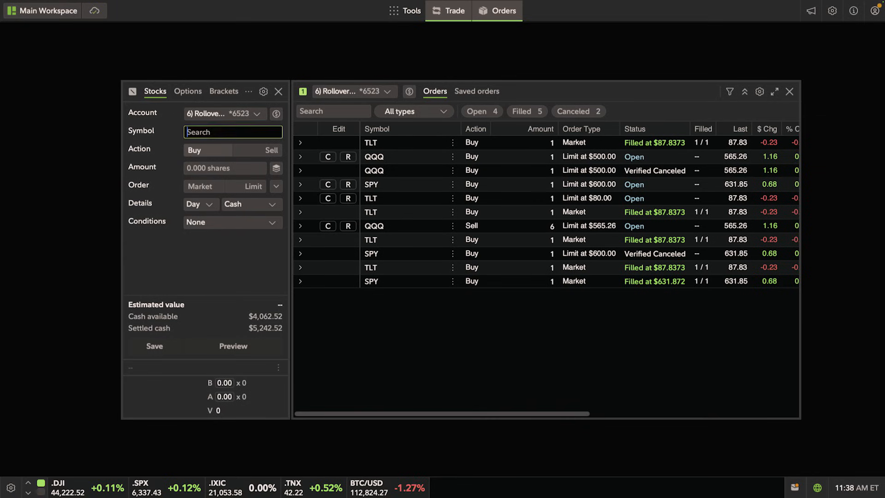
text(SPY)
click(226, 168)
text(1)
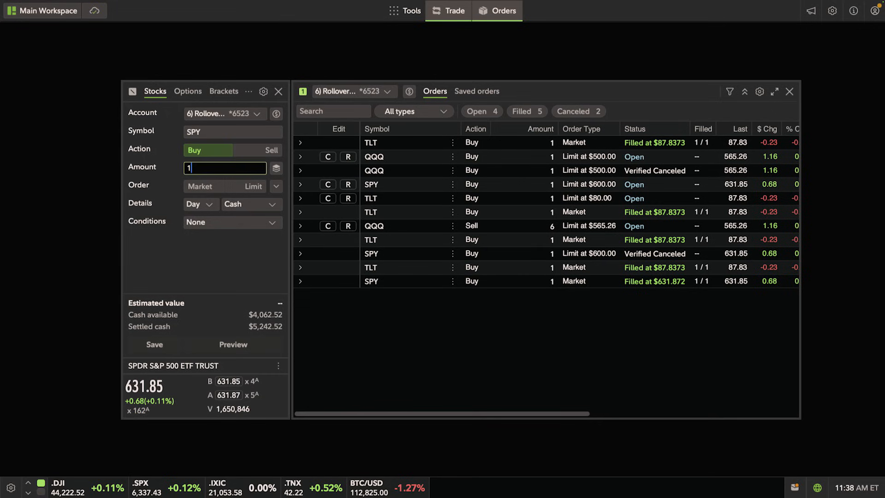
click(253, 186)
text(600)
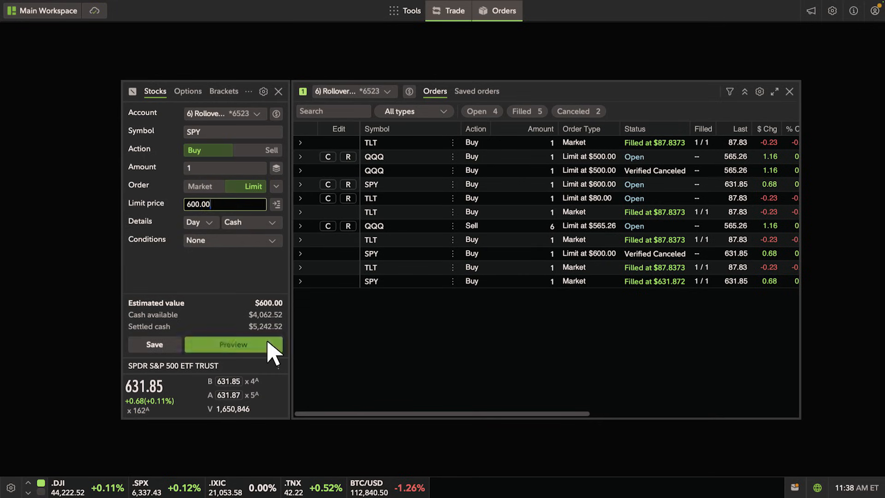
click(234, 345)
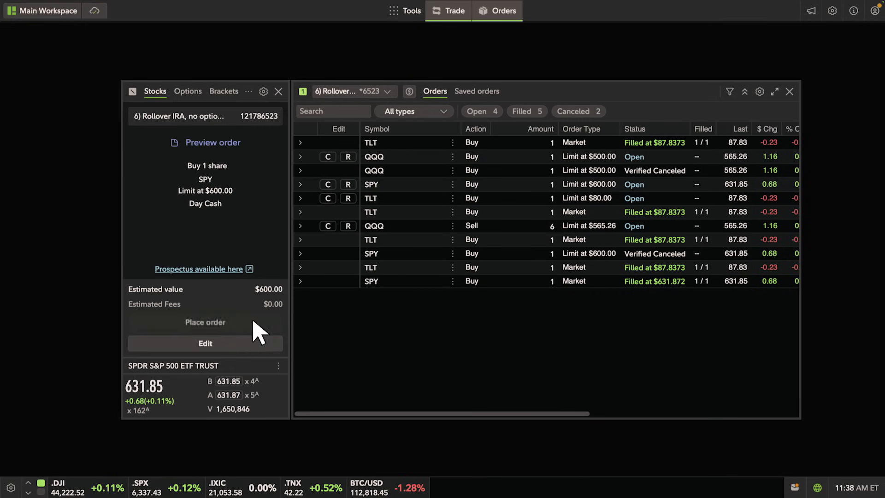
click(205, 321)
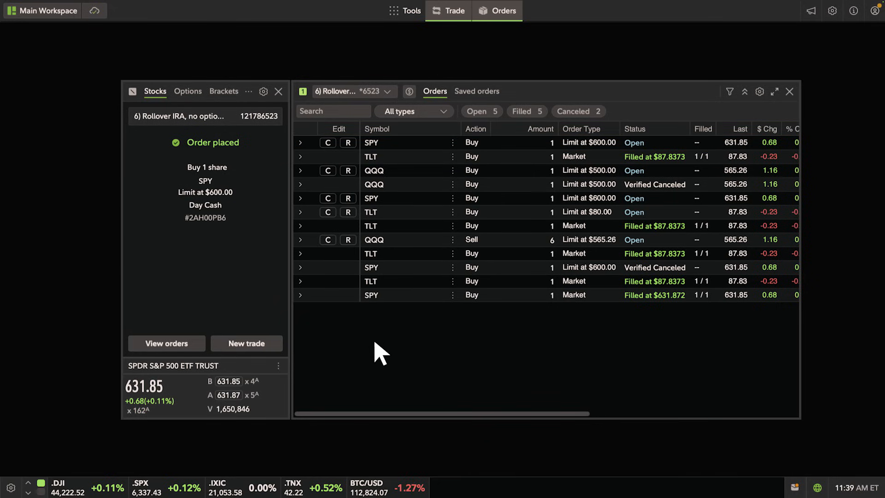
mouse_move(328, 143)
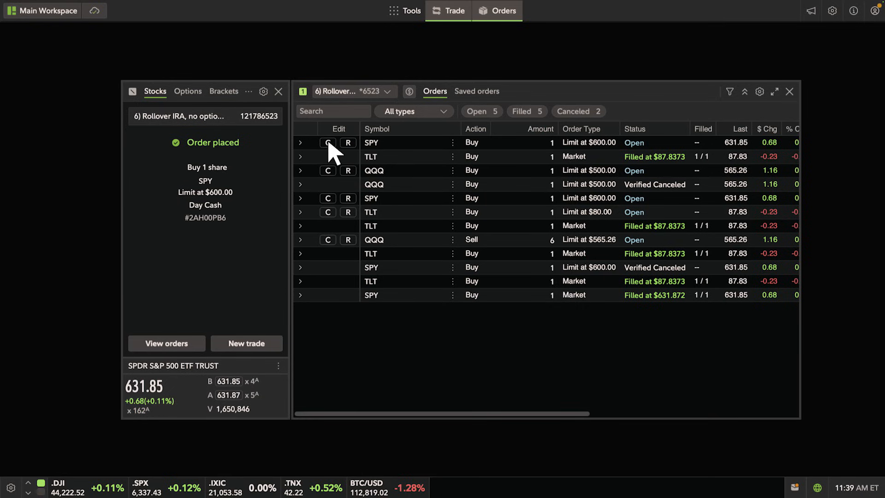
mouse_move(327, 142)
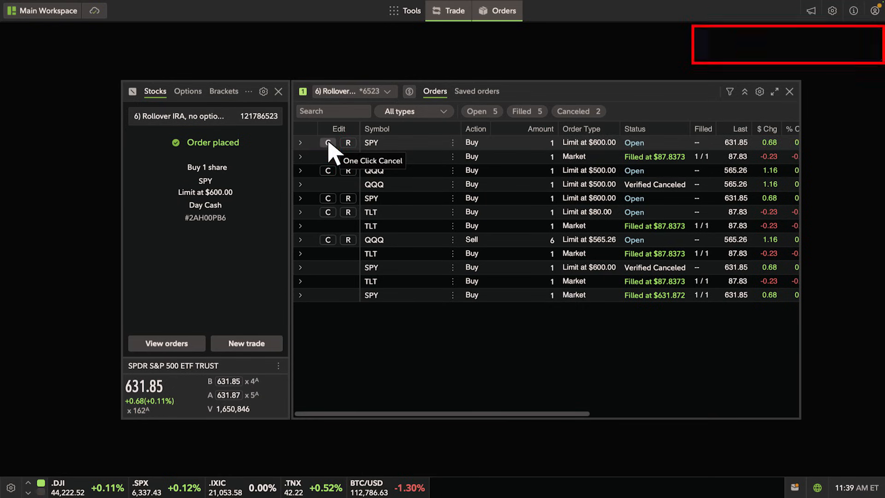
One-click cancel the new SPY 1-share $600.00 limit order.
click(328, 142)
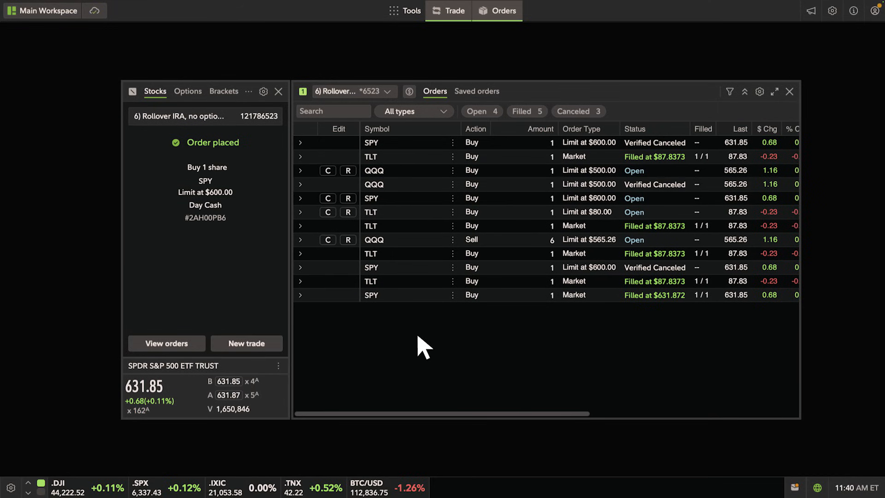
mouse_move(348, 199)
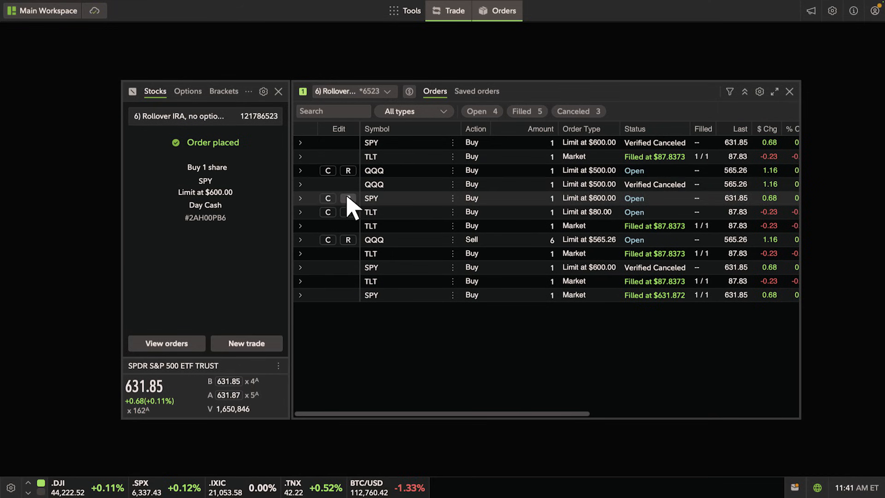
Replace the open SPY $600.00 order with 2 shares at a $599.00 limit and submit it.
click(348, 198)
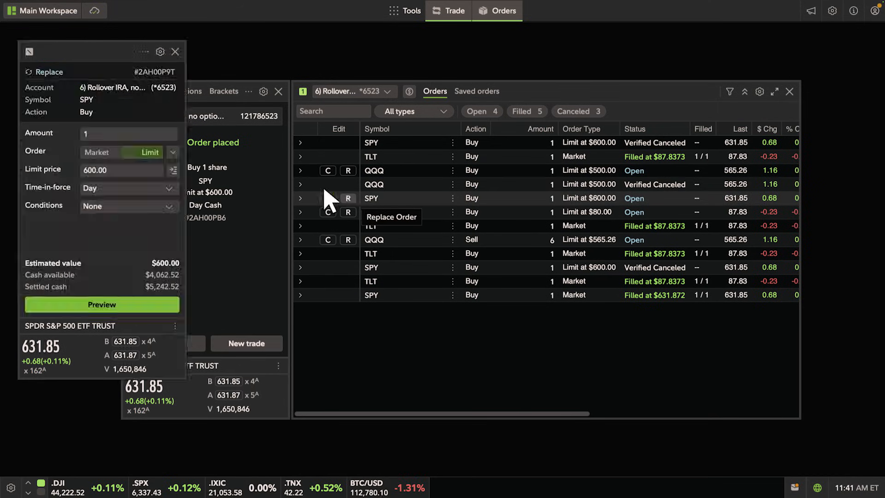
text(2)
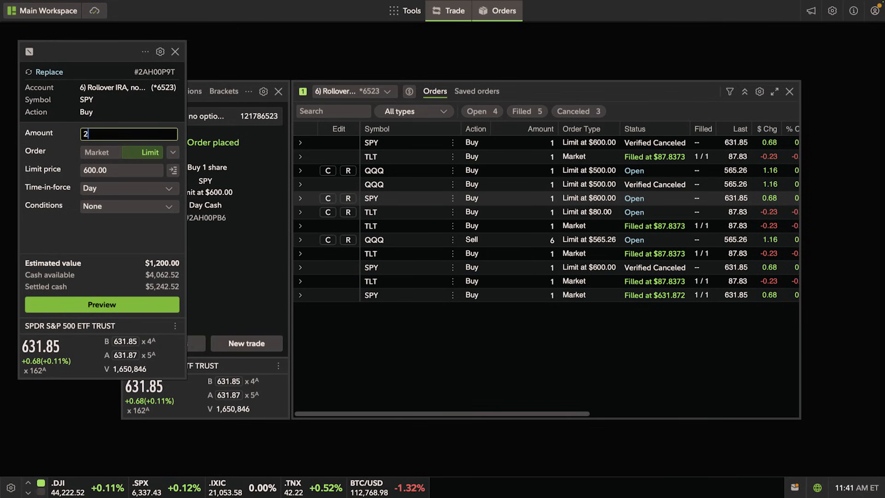
click(121, 169)
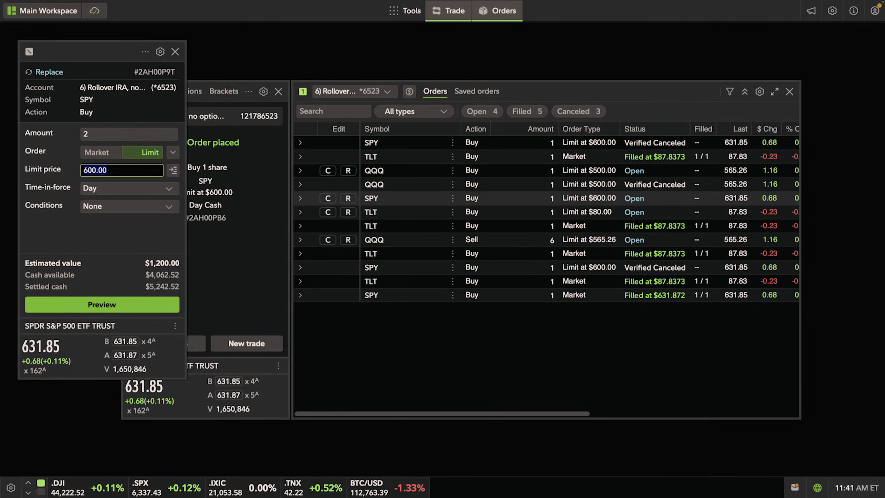
text(599.0)
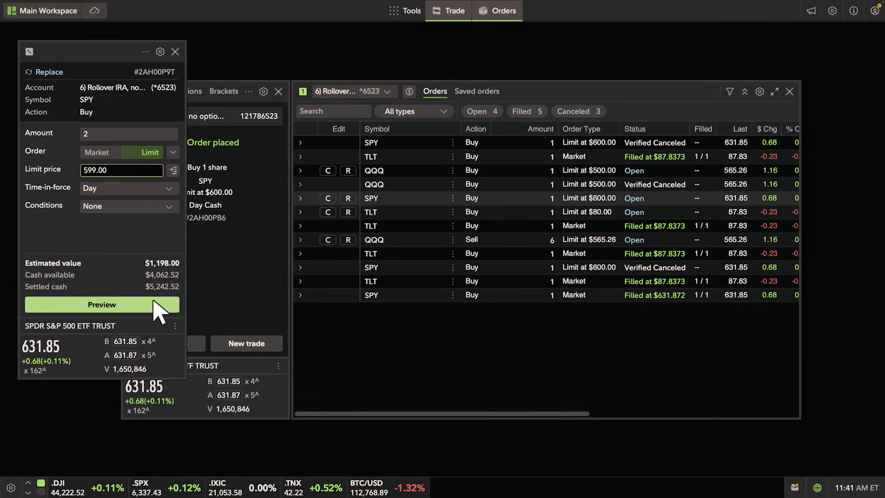
click(101, 304)
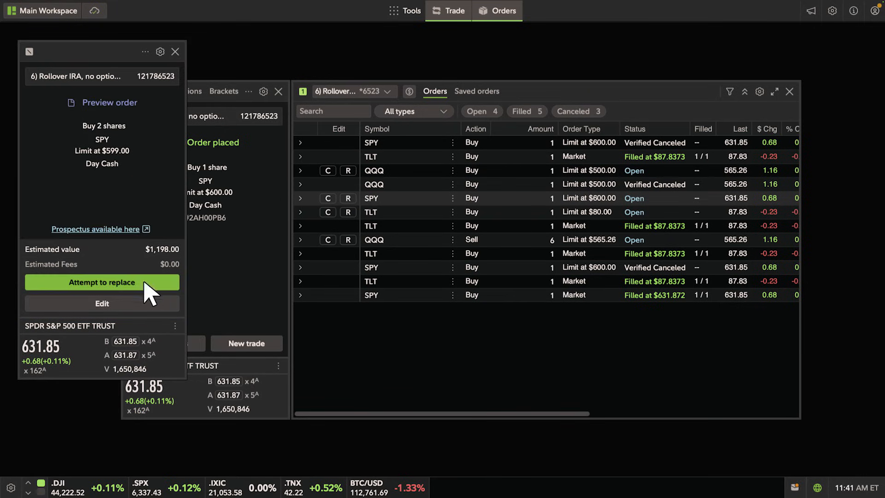
click(103, 283)
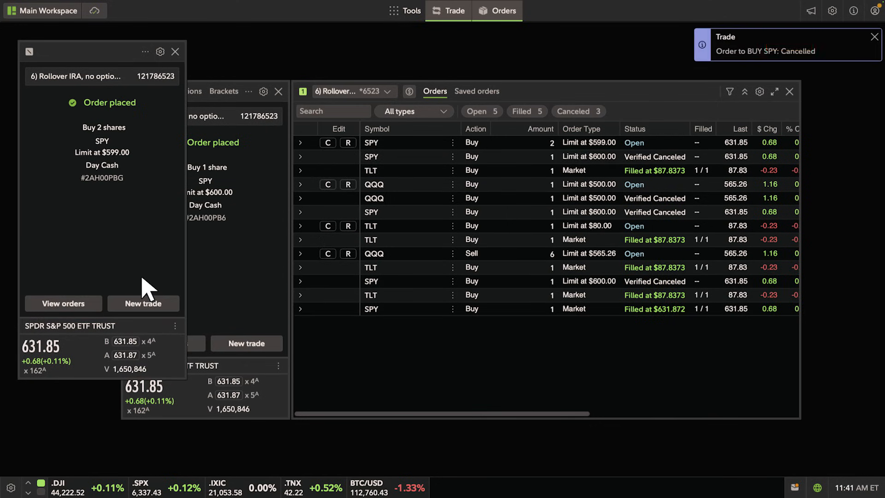